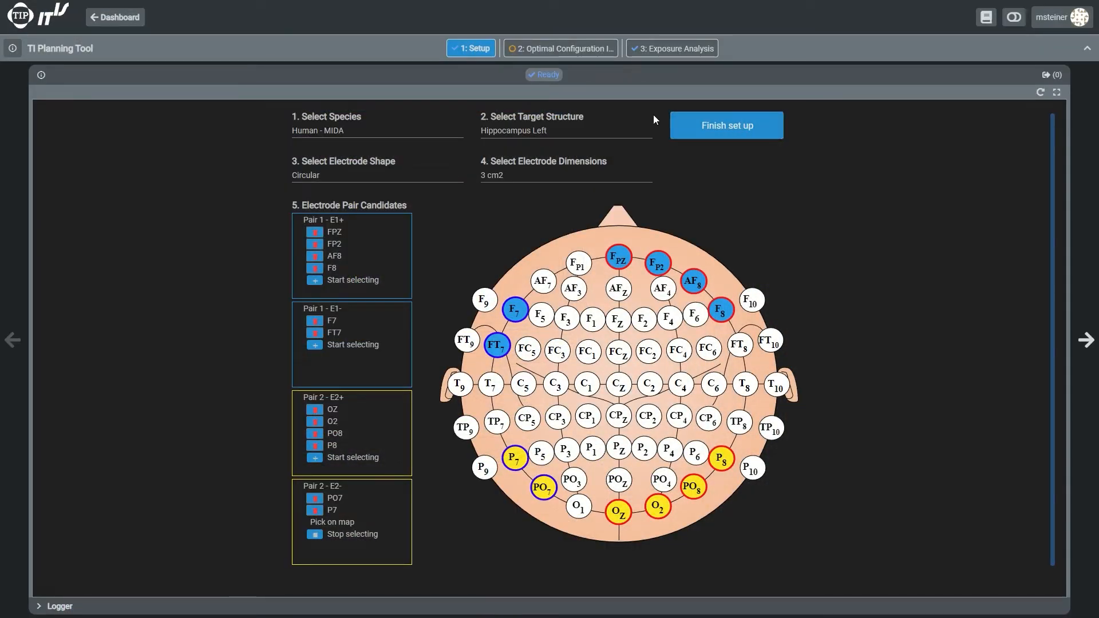
Finish the left-hippocampus electrode setup in Human MIDA and advance to Optimal Configuration
left_click(726, 125)
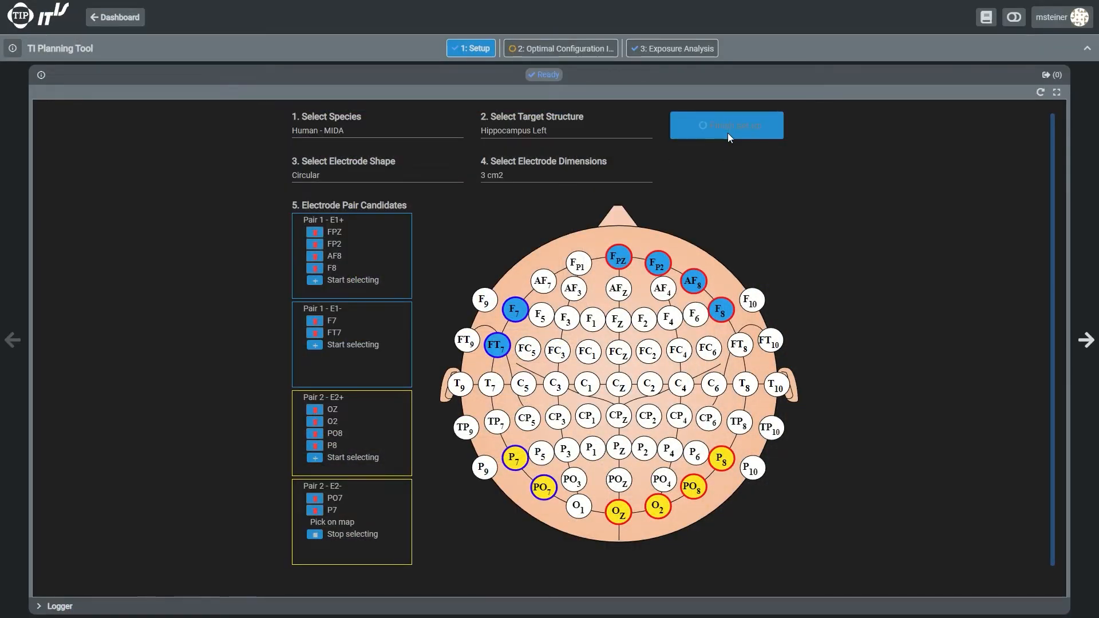
left_click(726, 125)
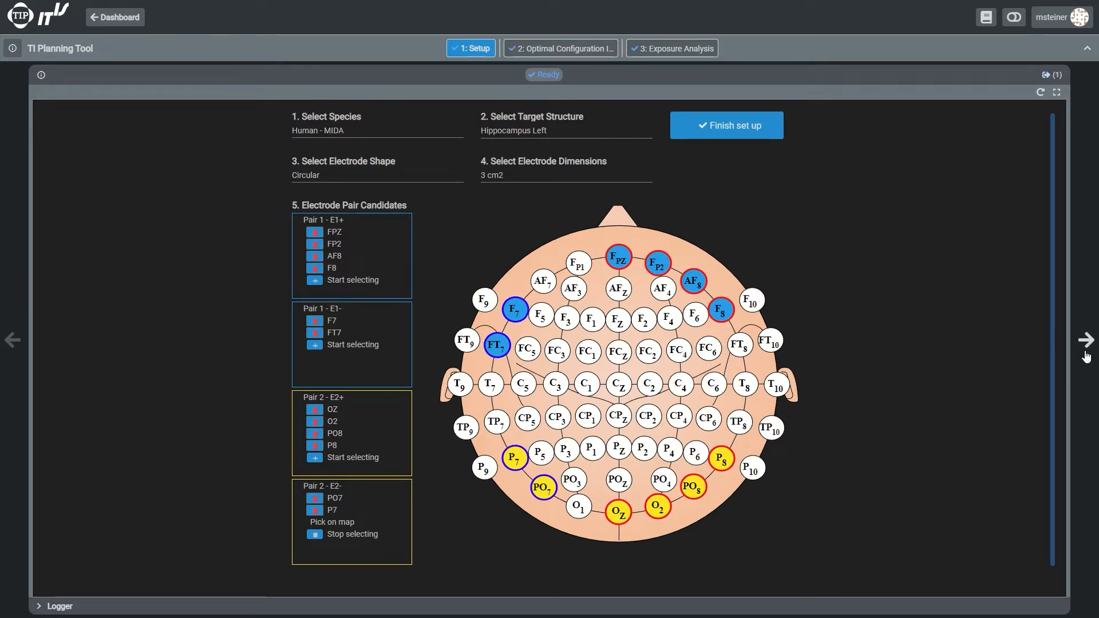
left_click(727, 124)
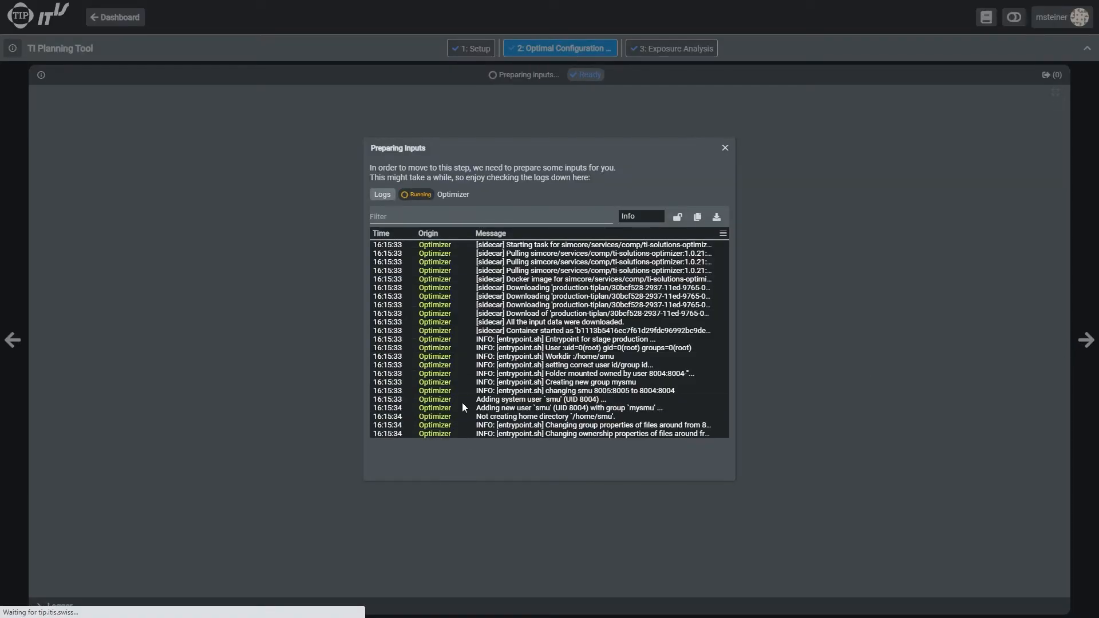
mouse_move(516, 179)
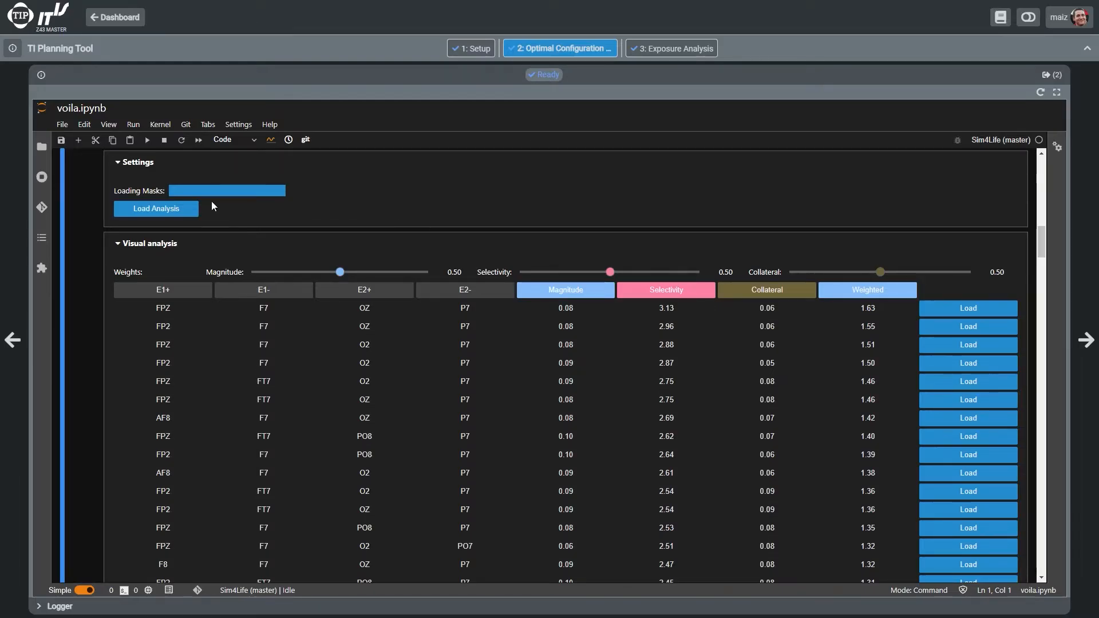
mouse_move(453, 350)
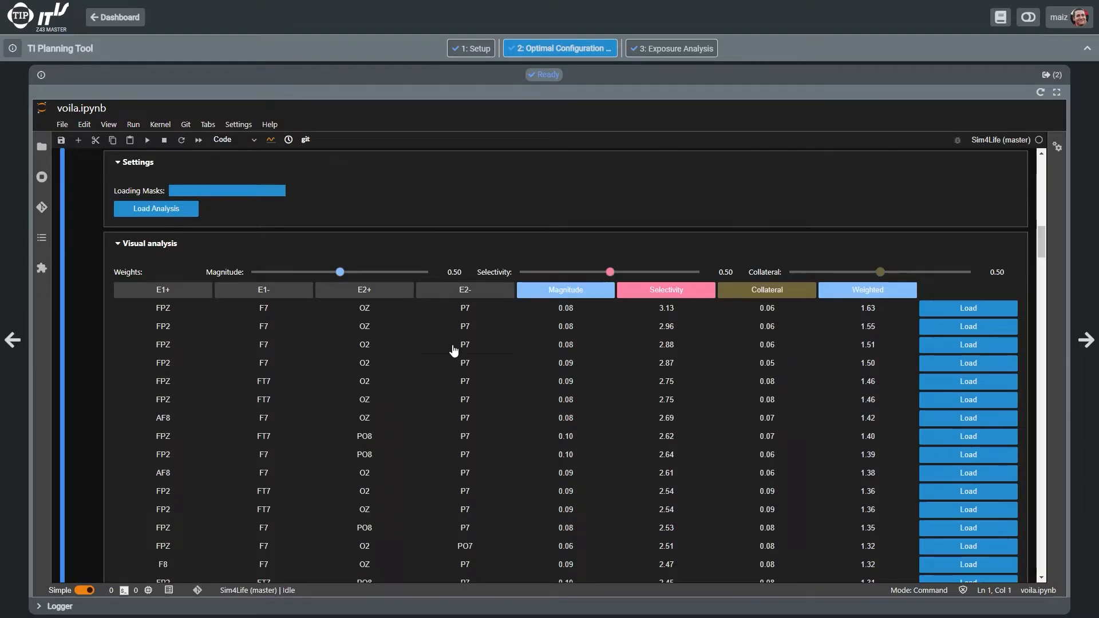
Sort the configuration table by Magnitude, then by Selectivity
scroll("down", 3)
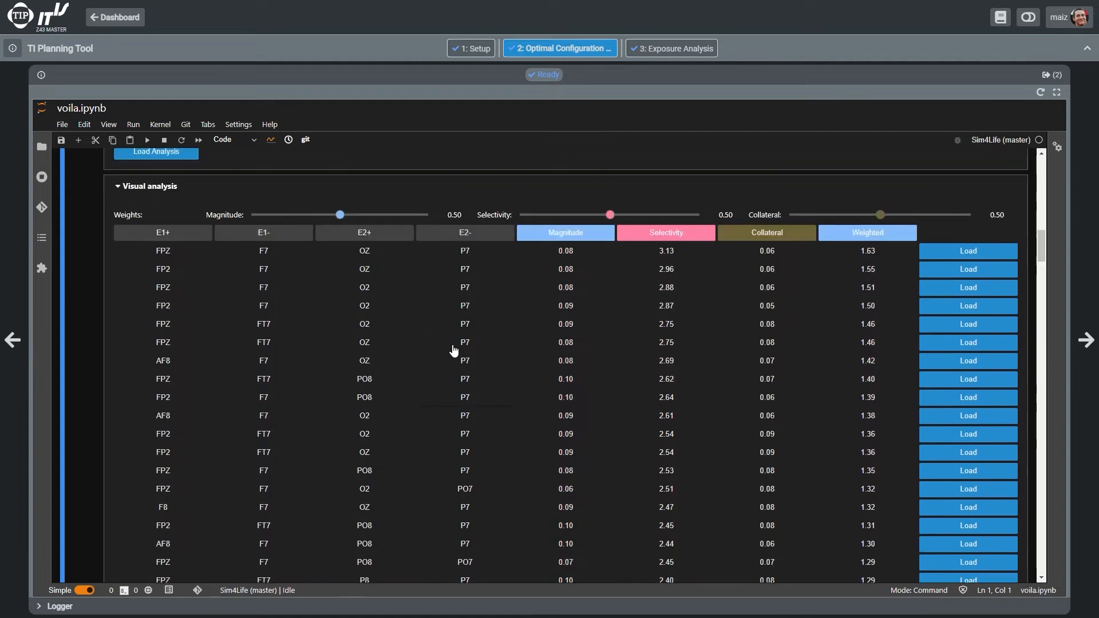
mouse_move(375, 232)
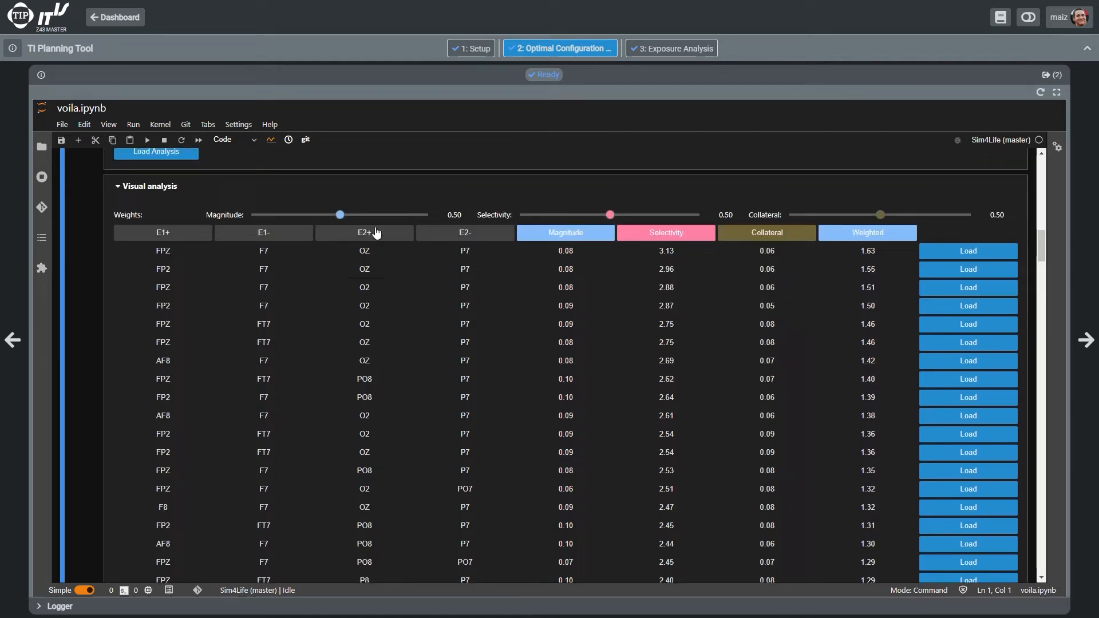
left_click(666, 233)
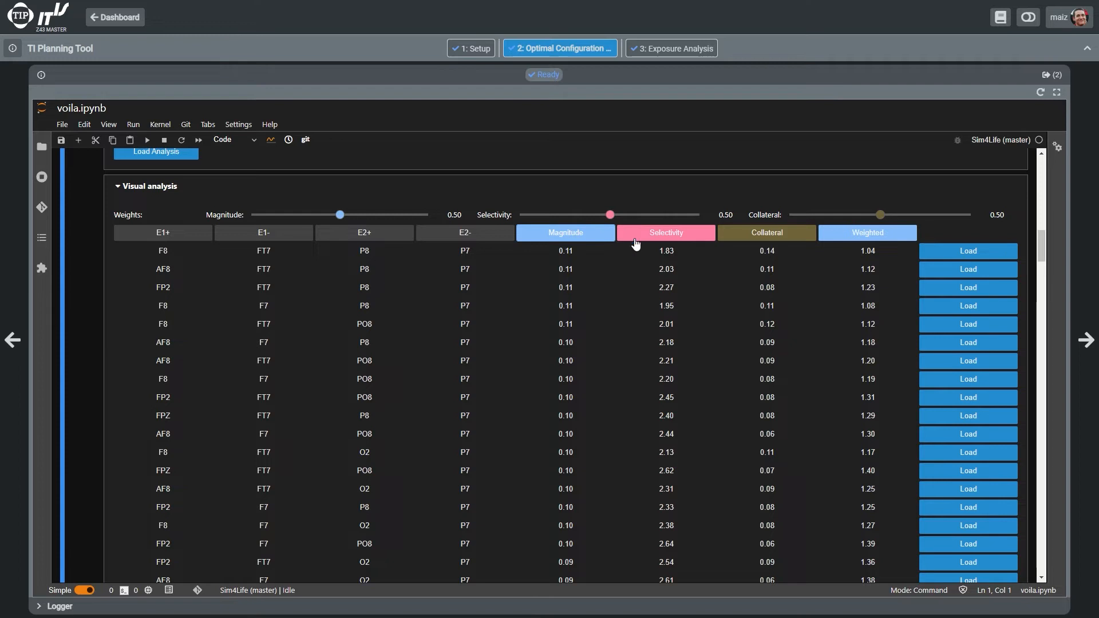
left_click(666, 233)
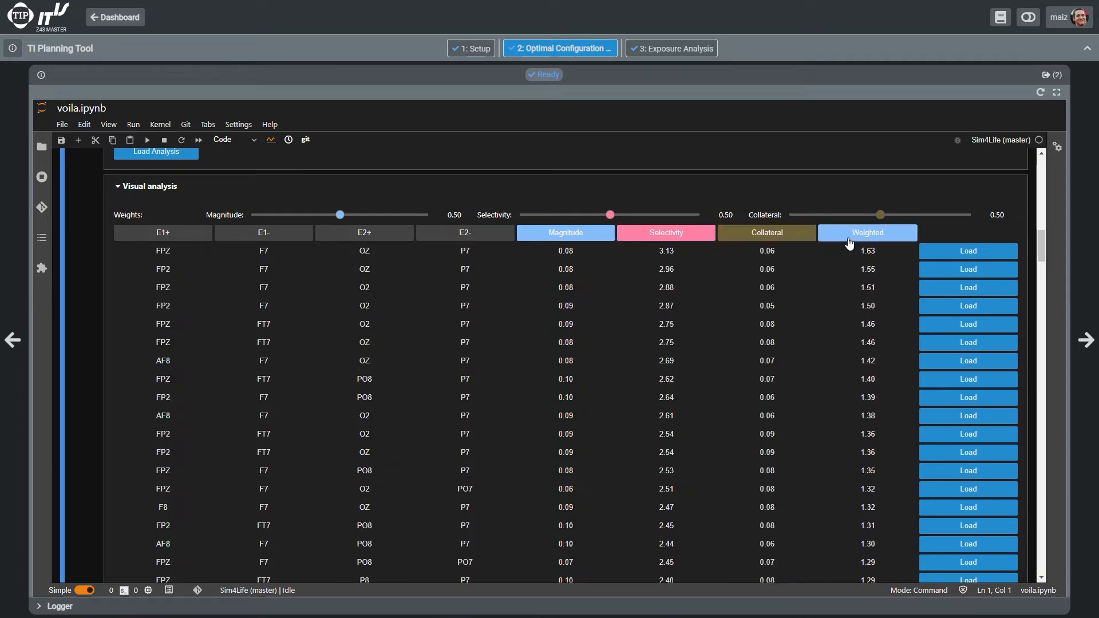
Set weights to collateral 0.30, selectivity 0.40, magnitude 0.60, and re-sort by Magnitude
left_click_drag(880, 215, 844, 215)
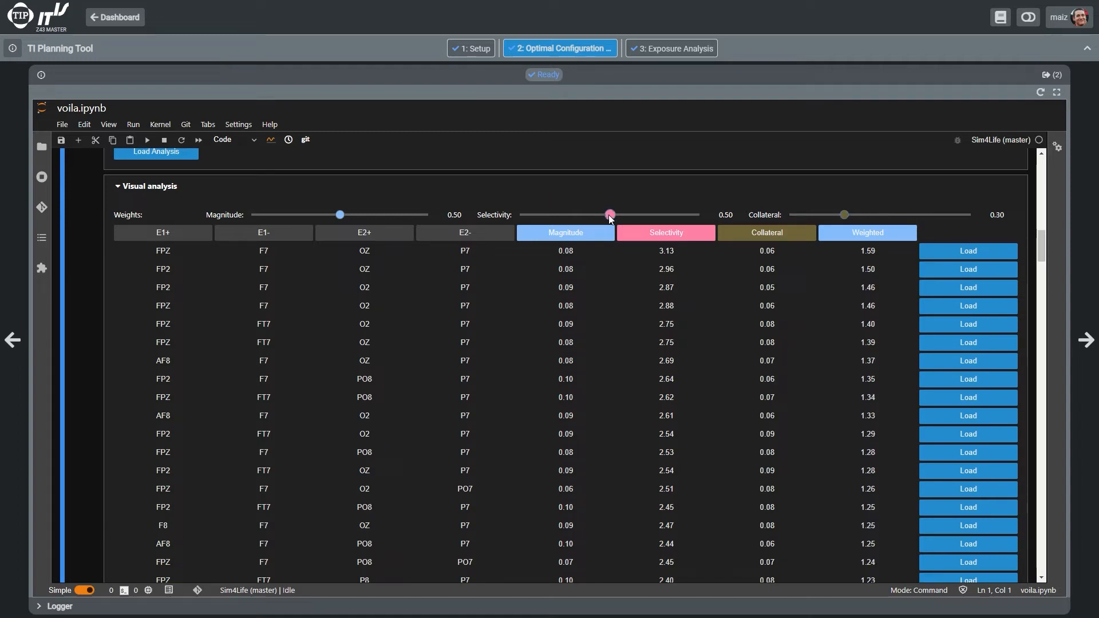
left_click_drag(609, 214, 591, 215)
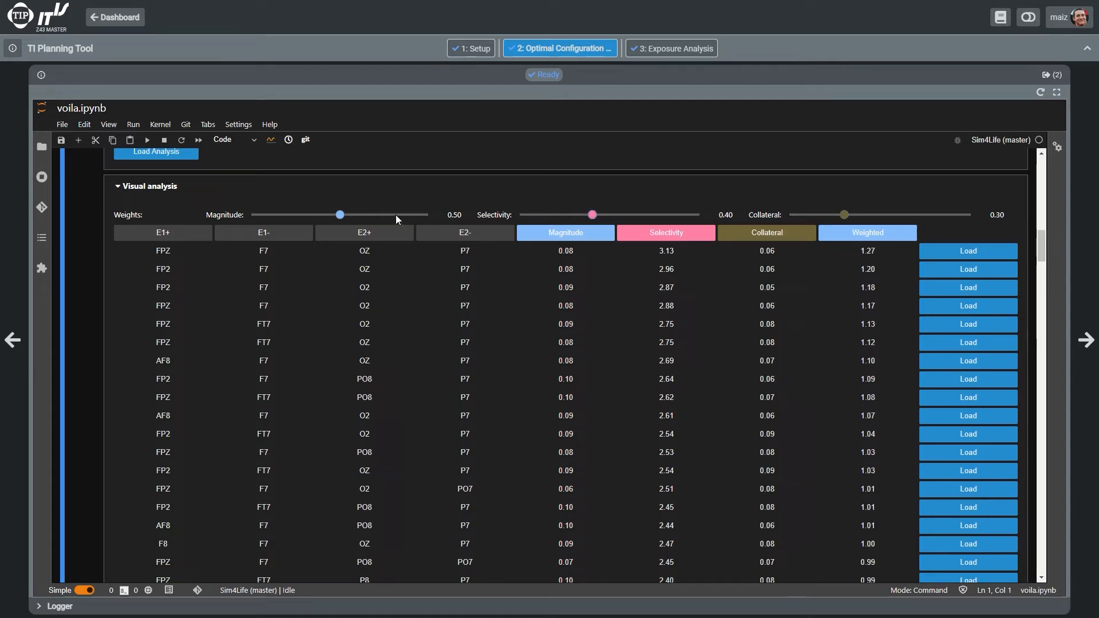
left_click_drag(339, 214, 357, 215)
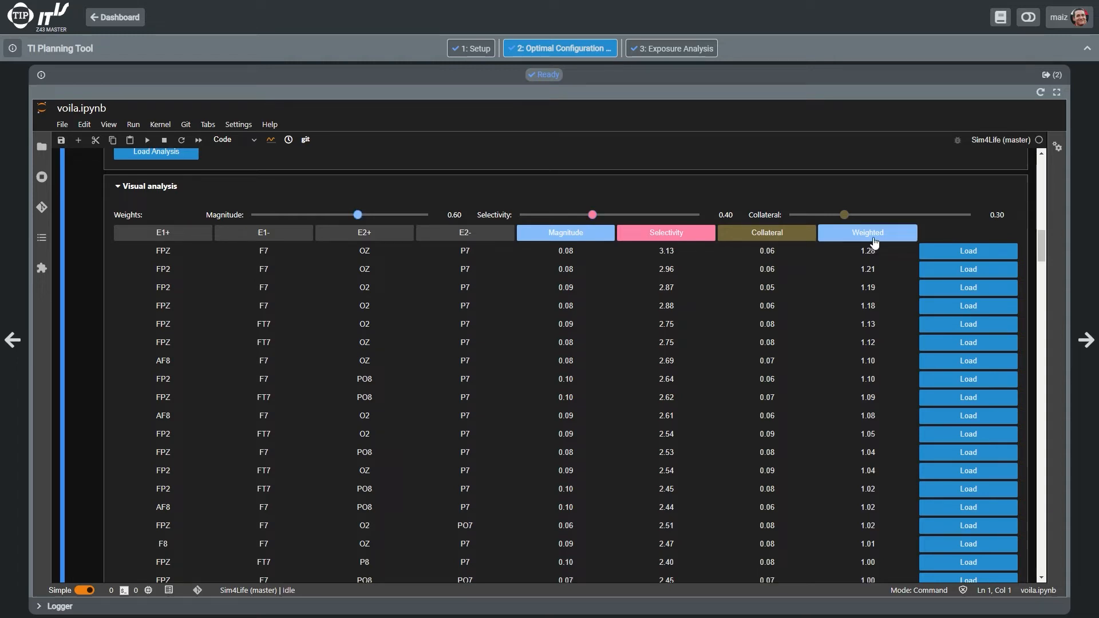
left_click(564, 232)
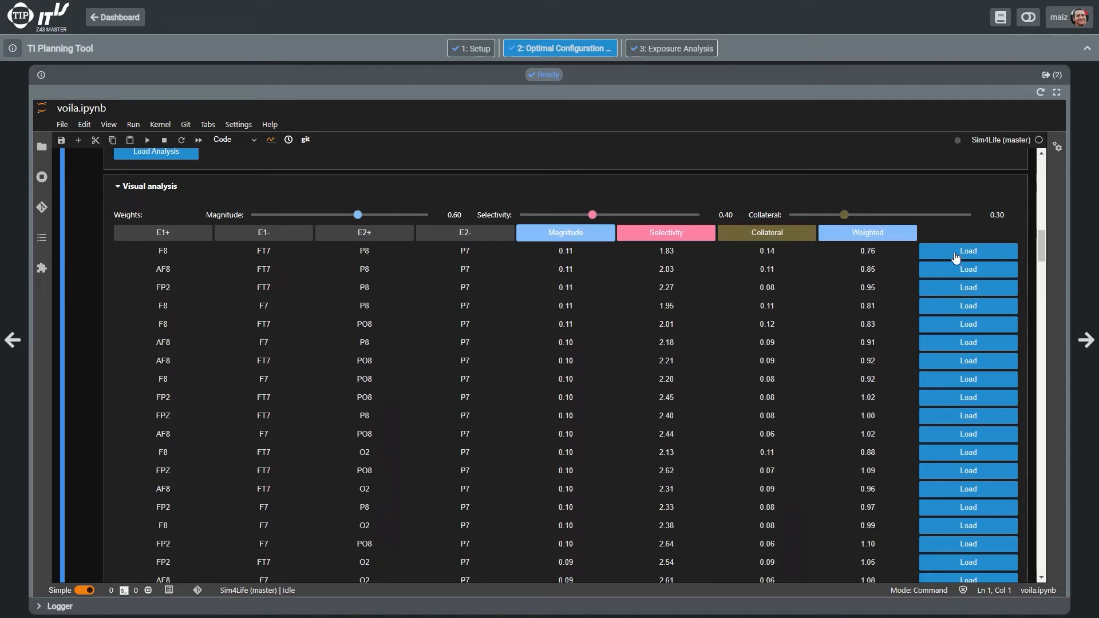
Load the top F8–FT7–P8–P7 configuration and follow the Superposition and Sweep progress bars
left_click(967, 251)
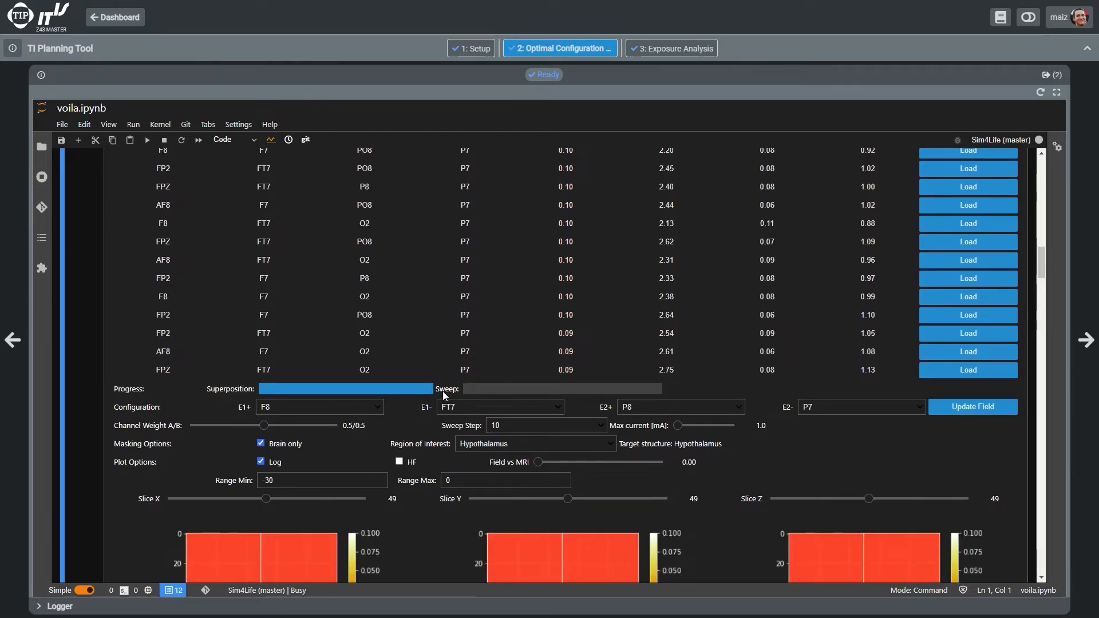
scroll("down", 3)
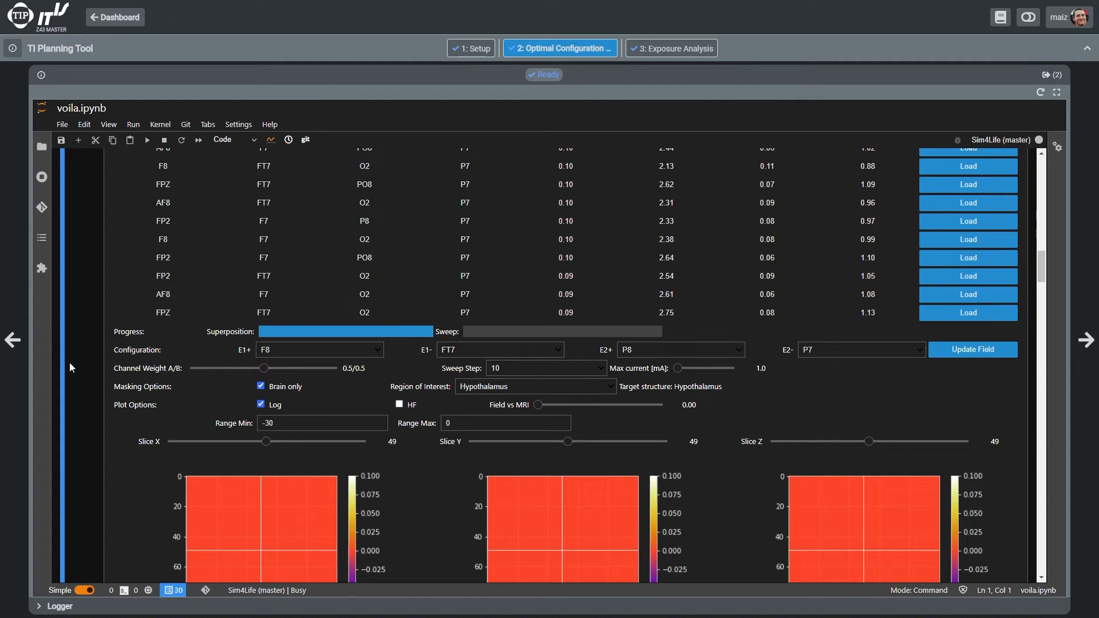
scroll("down", 3)
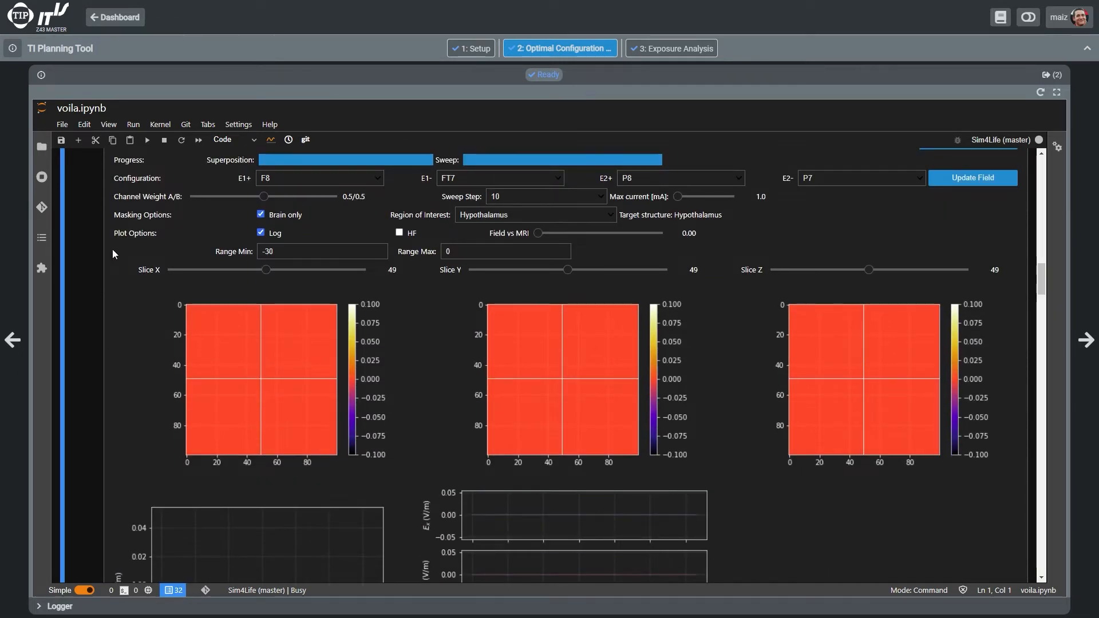
Switch the field slices to linear scale and back to log scale
left_click(972, 177)
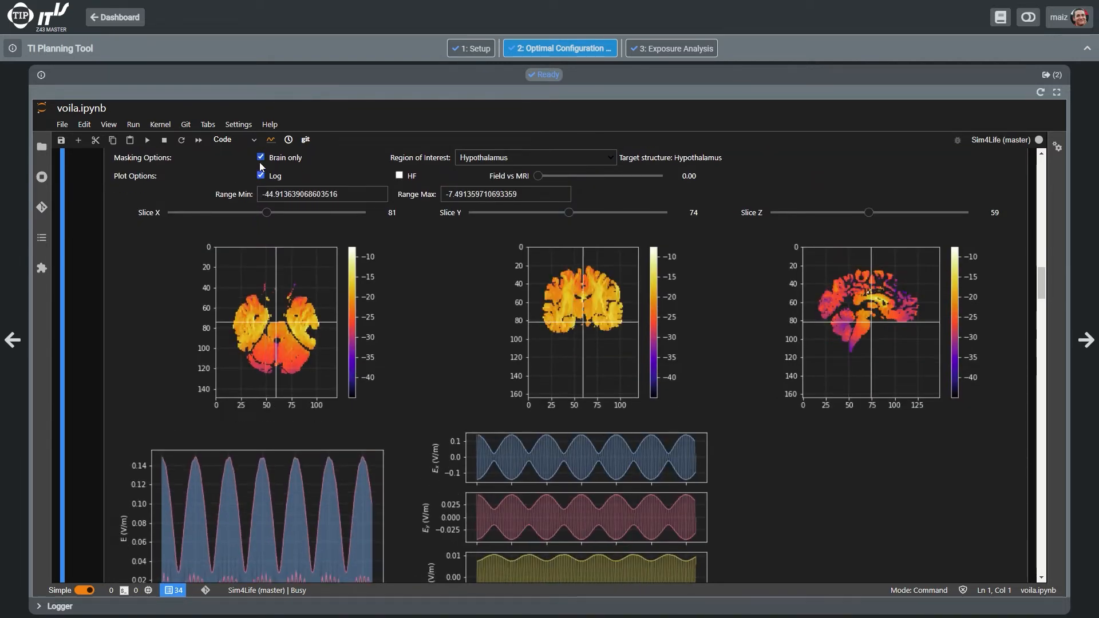
left_click(260, 176)
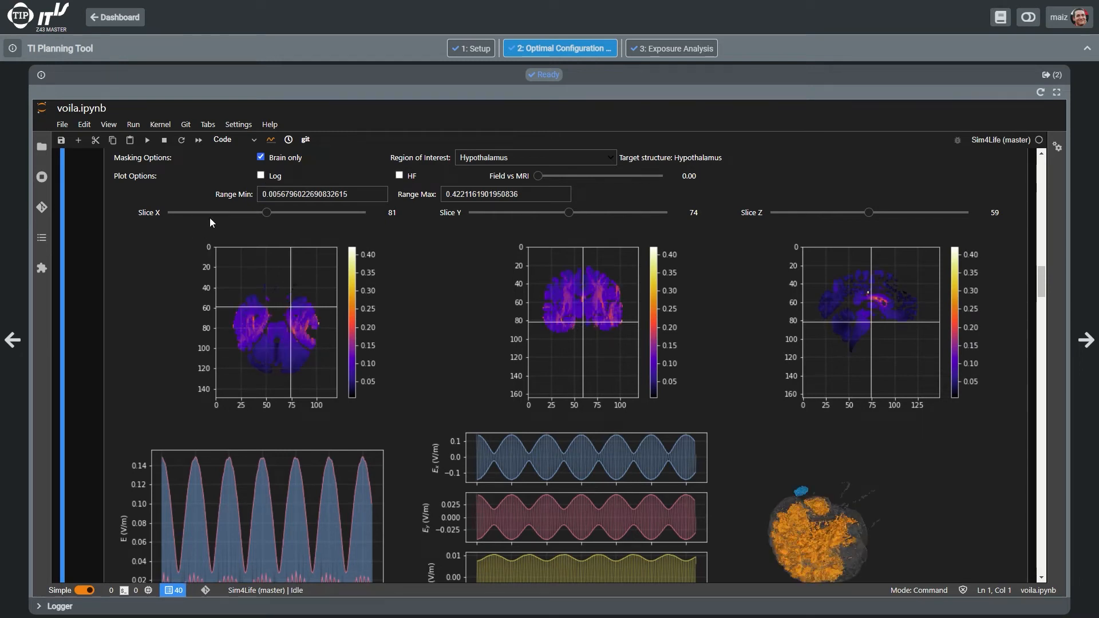
left_click(260, 175)
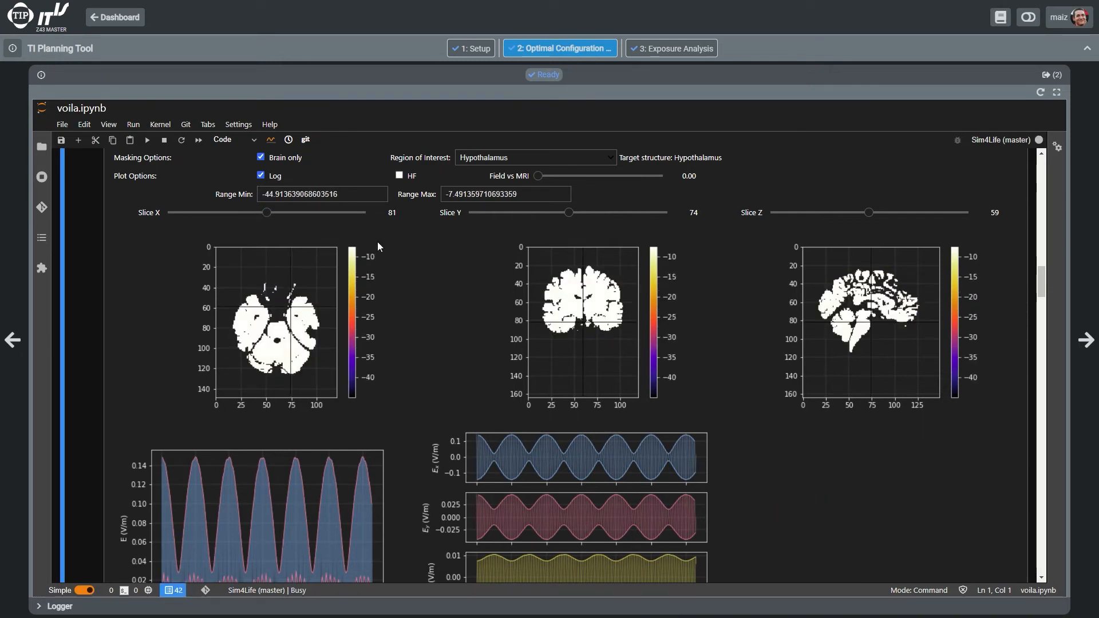
Move the field slices to X 72, Y 80 and Z 64
left_click_drag(267, 212, 263, 212)
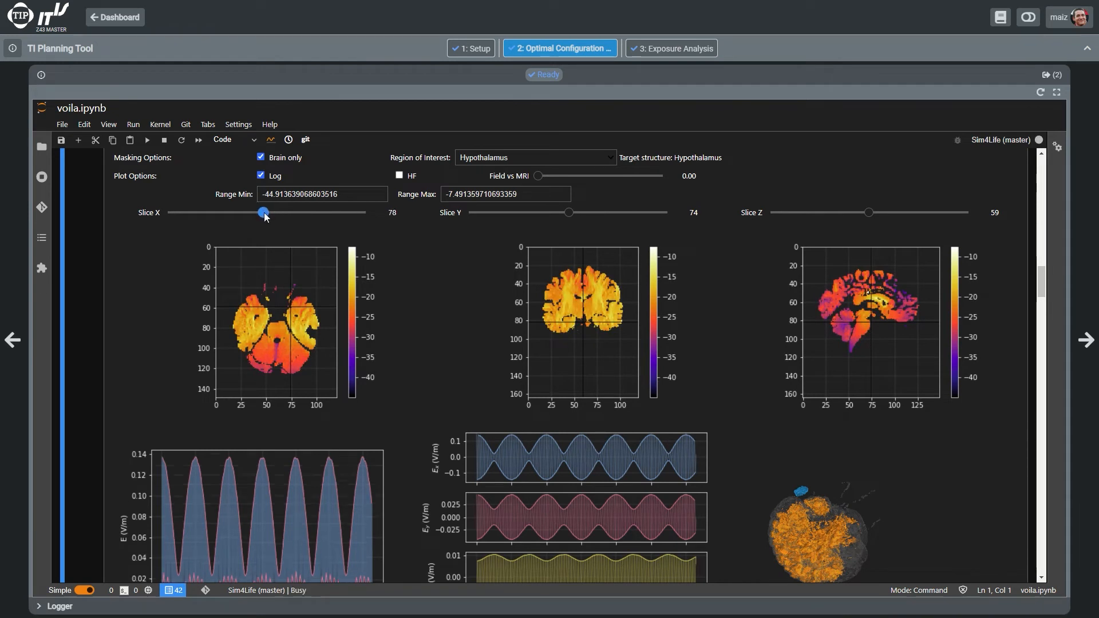
left_click_drag(262, 212, 256, 213)
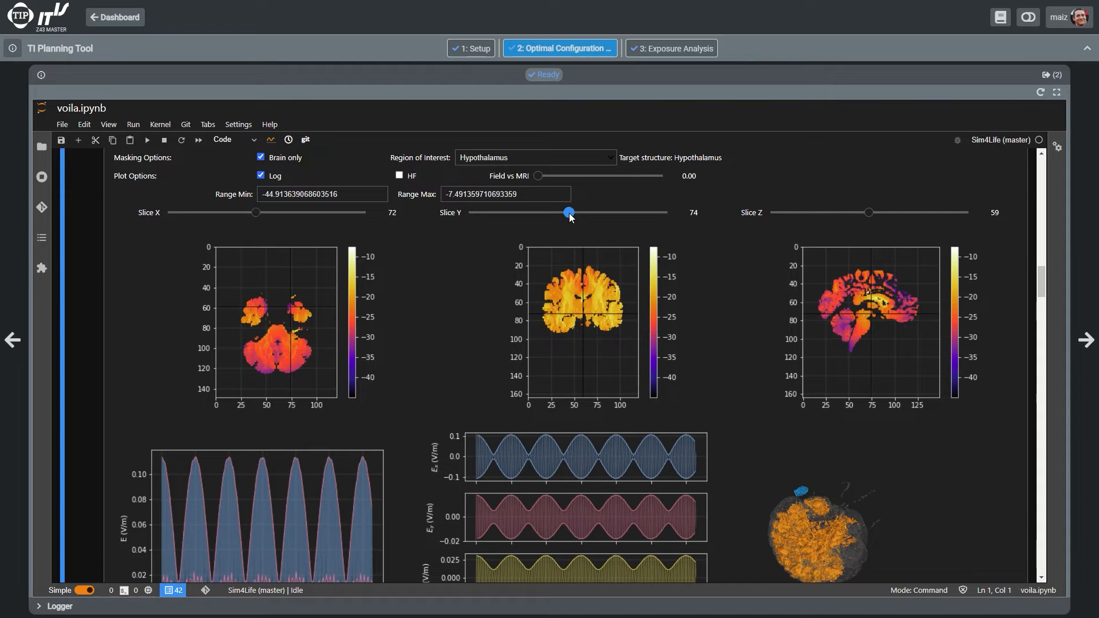
left_click_drag(568, 213, 577, 213)
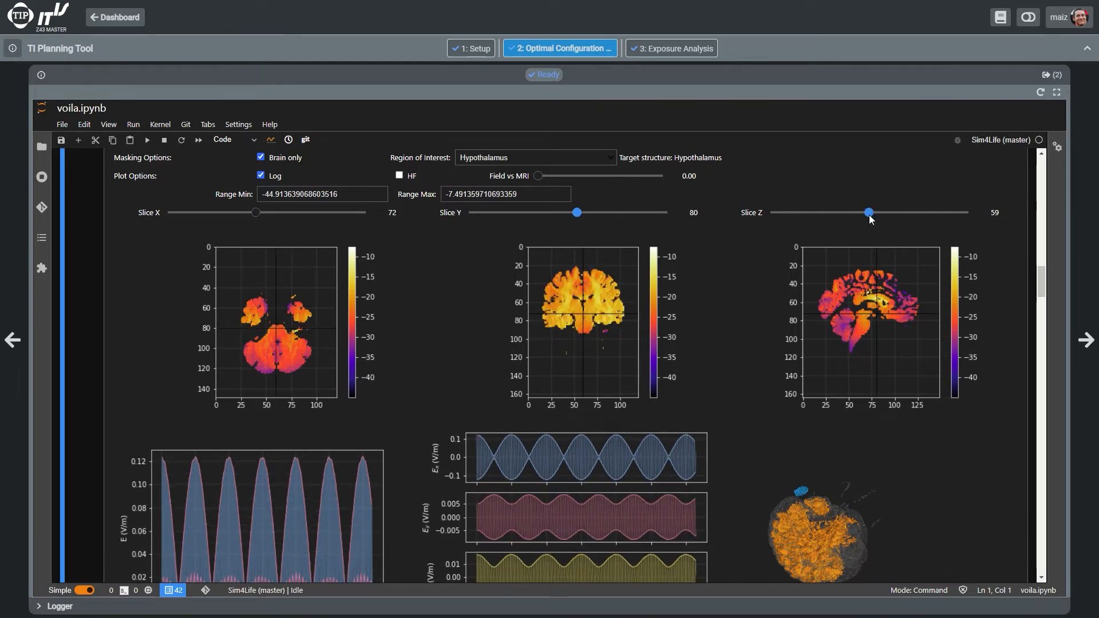
left_click_drag(868, 212, 875, 212)
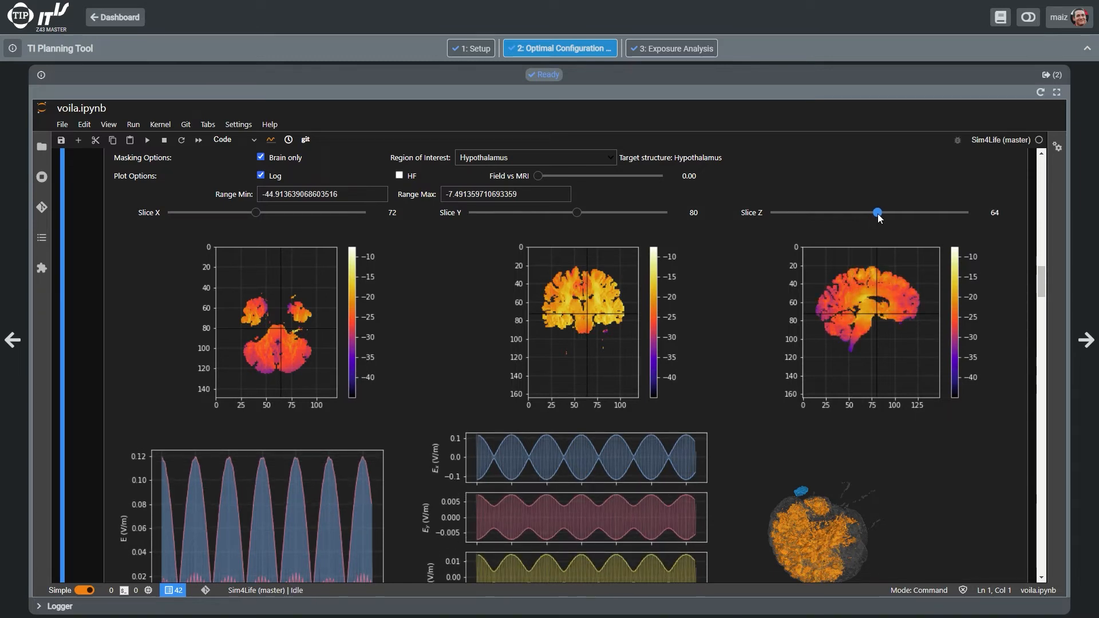
Rotate the 3D brain exposure view to inspect the field around the target and electrodes
scroll("down", 3)
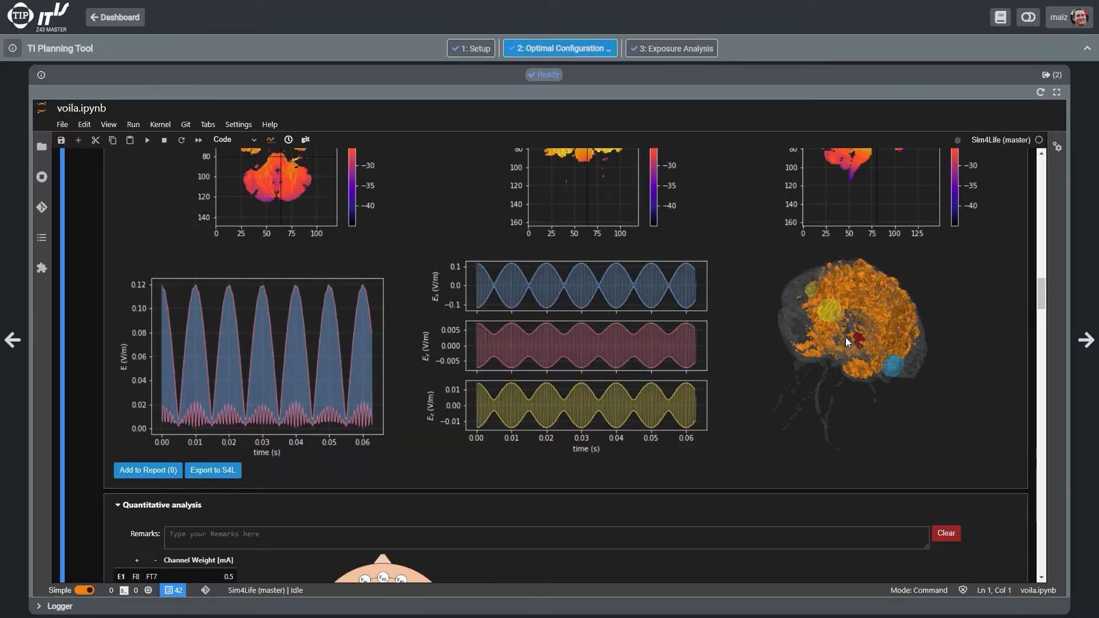
left_click_drag(848, 343, 817, 343)
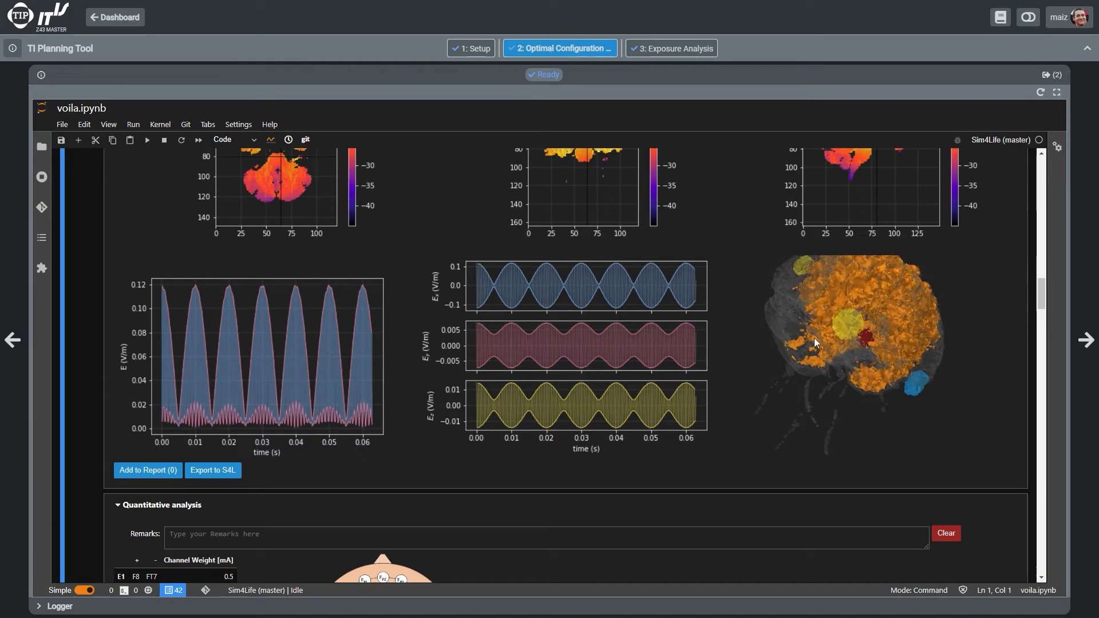